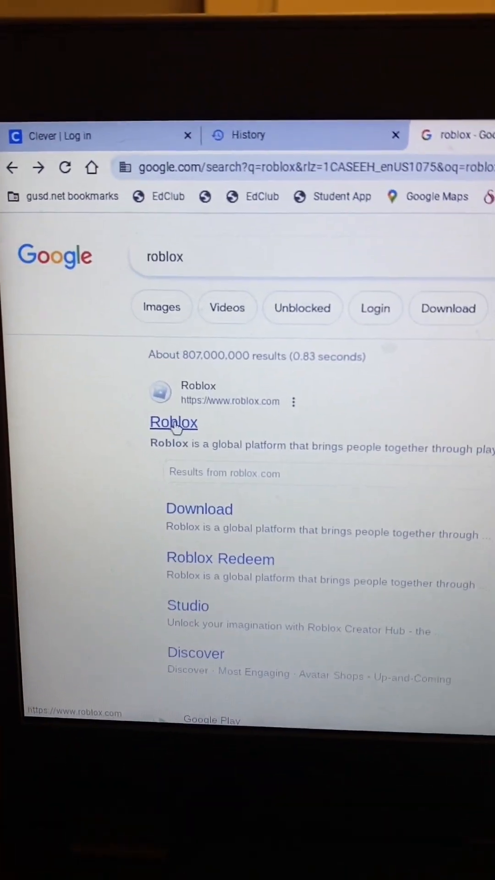
Step: Open roblox.com from the Google search results for "roblox"
left_click(173, 422)
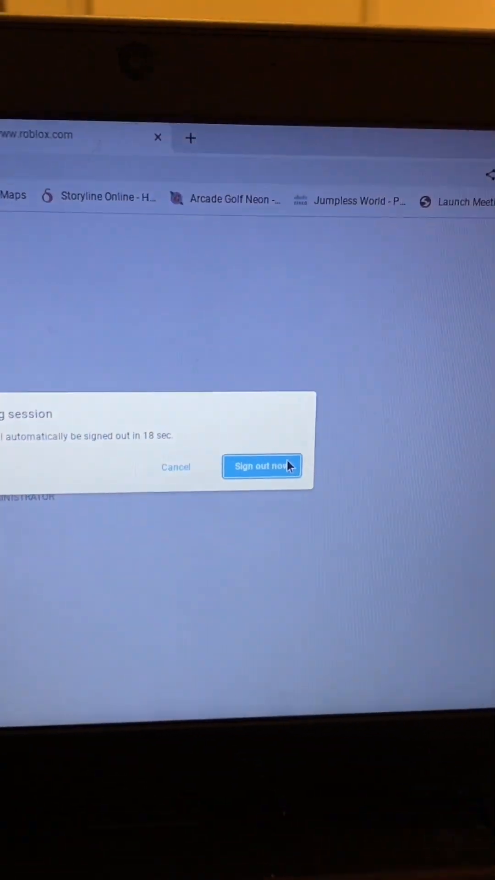
Step: Choose Sign out now in the ChromeOS session-ending dialog
left_click(262, 466)
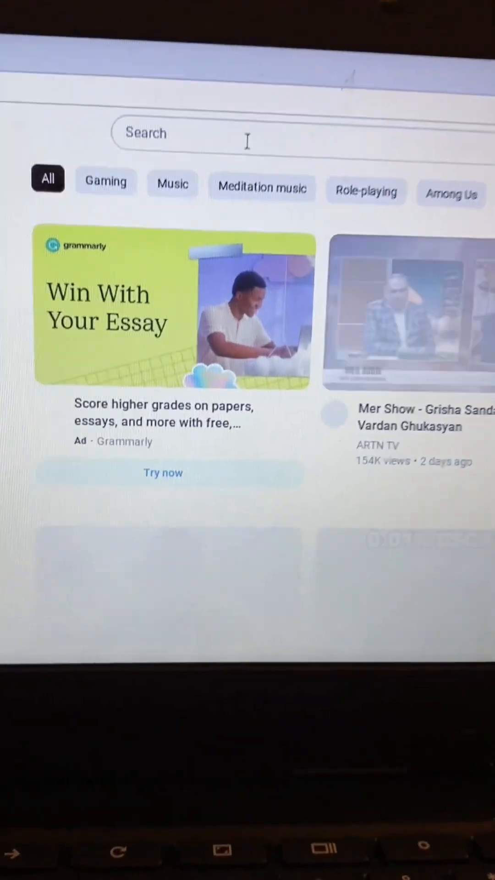
Step: Search YouTube for "now" to find the now.gg Roblox how-to video
type("now")
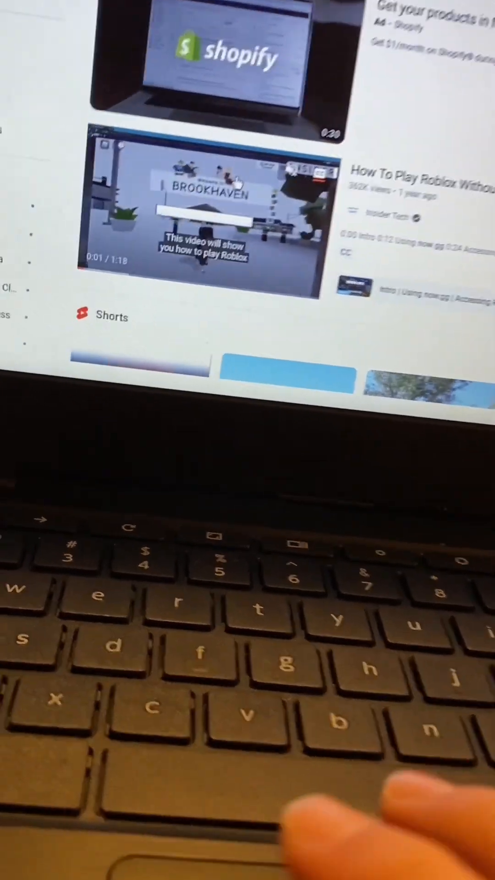
Step: Reach the now.gg Roblox page via the How To Play Roblox video
left_click(208, 208)
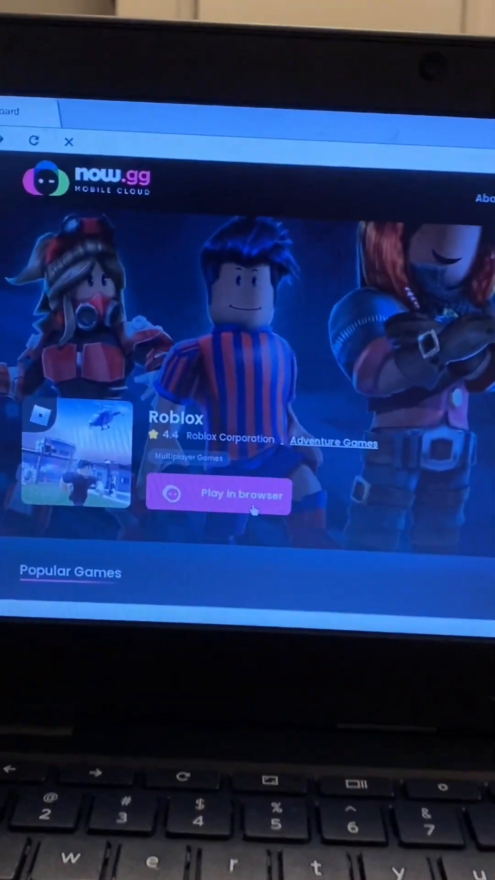
Step: Launch Roblox with Play in browser on the now.gg page
left_click(219, 494)
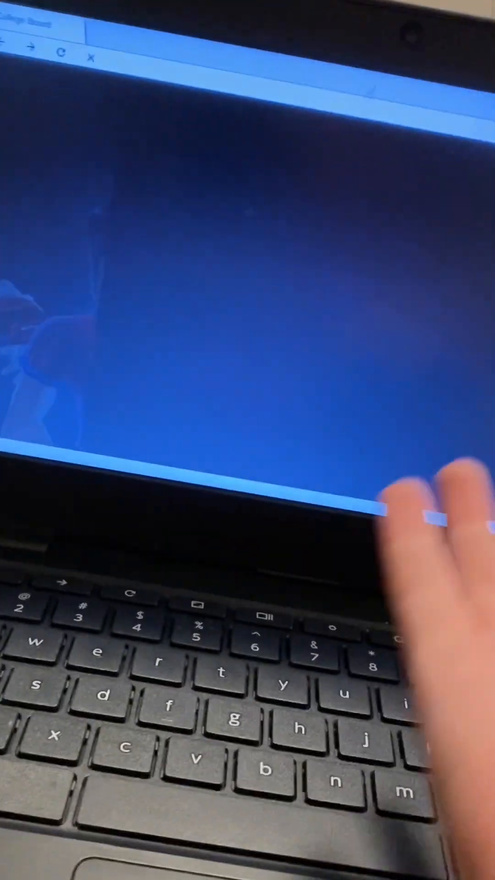